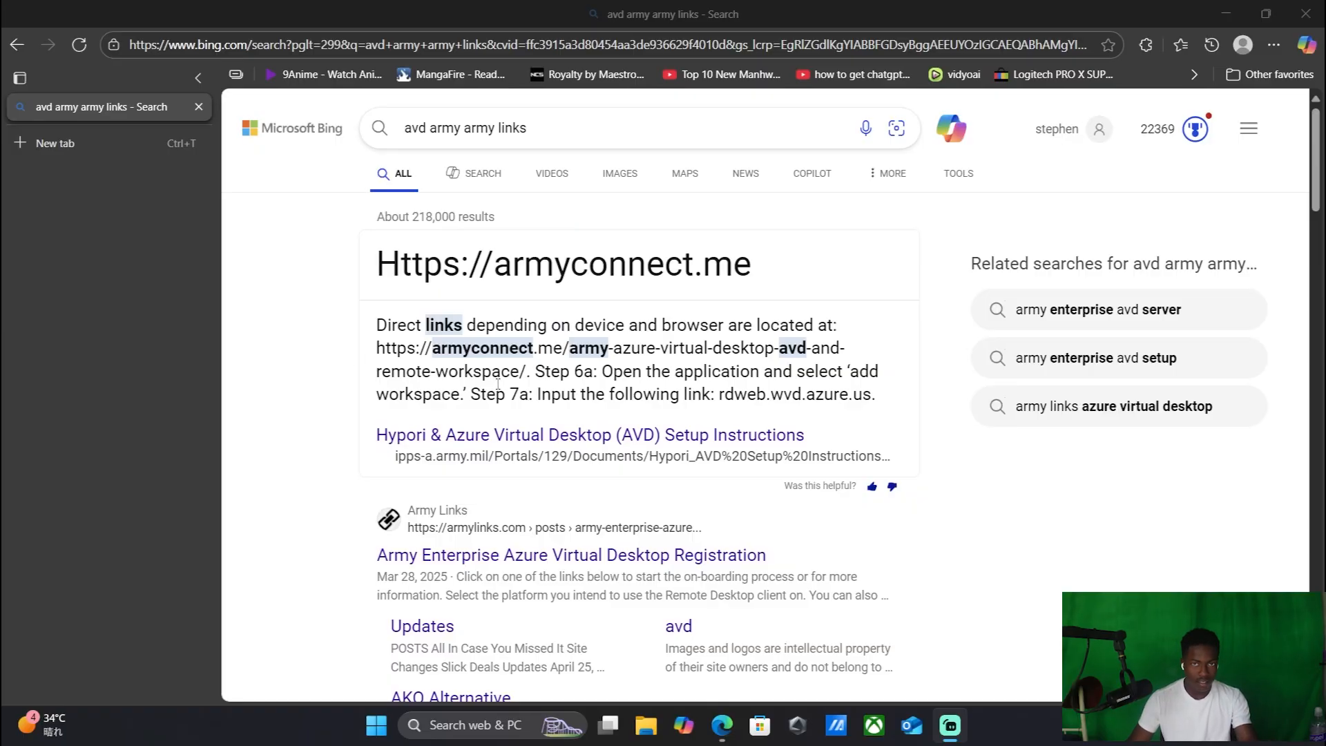
Step: Open the Army Enterprise Azure Virtual Desktop Registration article from armylinks.com in the Bing results
scroll(down, 3)
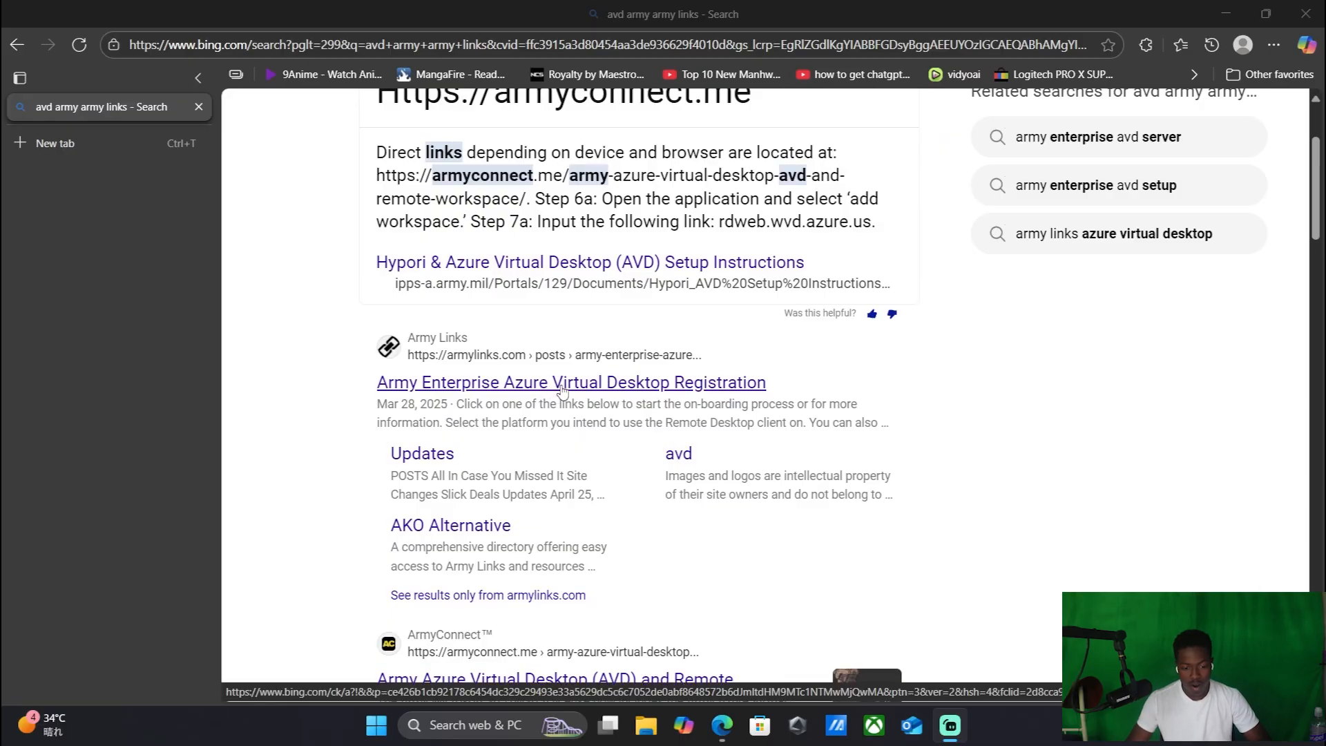
click(571, 383)
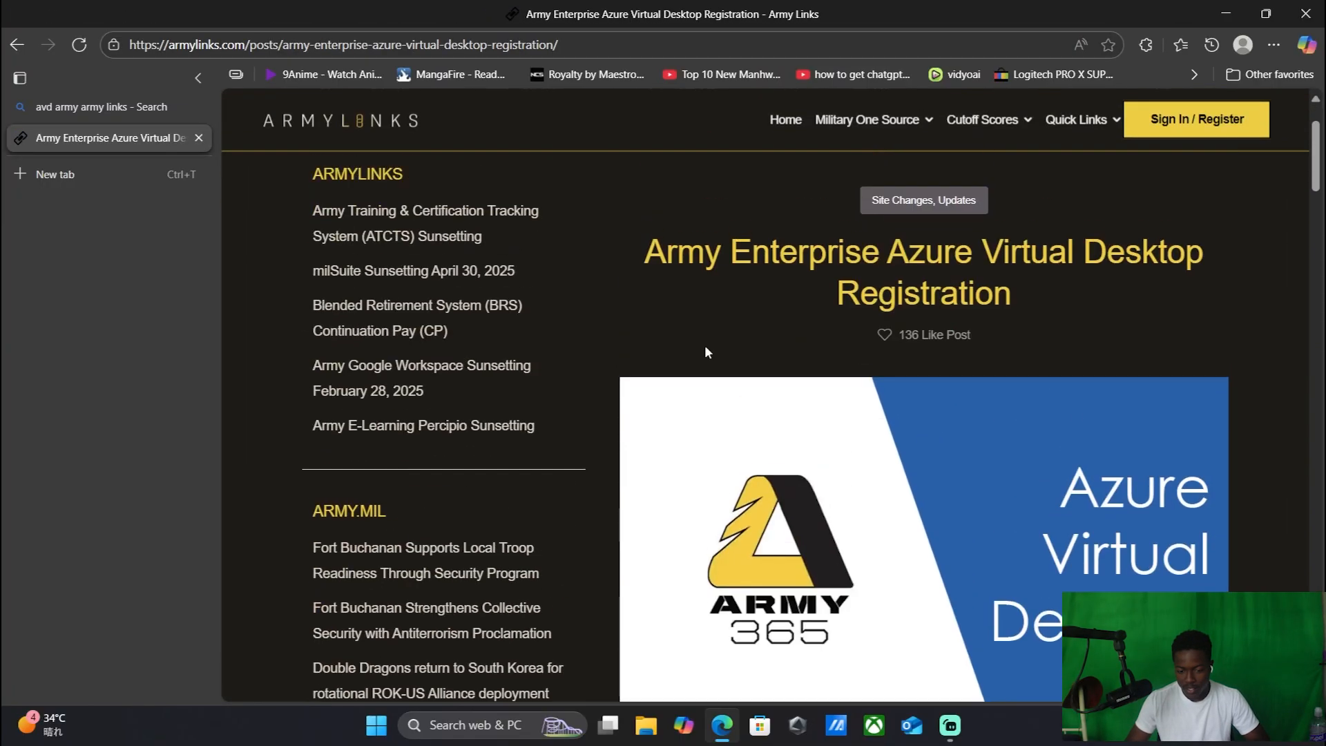
Step: Scroll the registration page down to Step 1, AVD On-boarding from NIPR
scroll(down, 3)
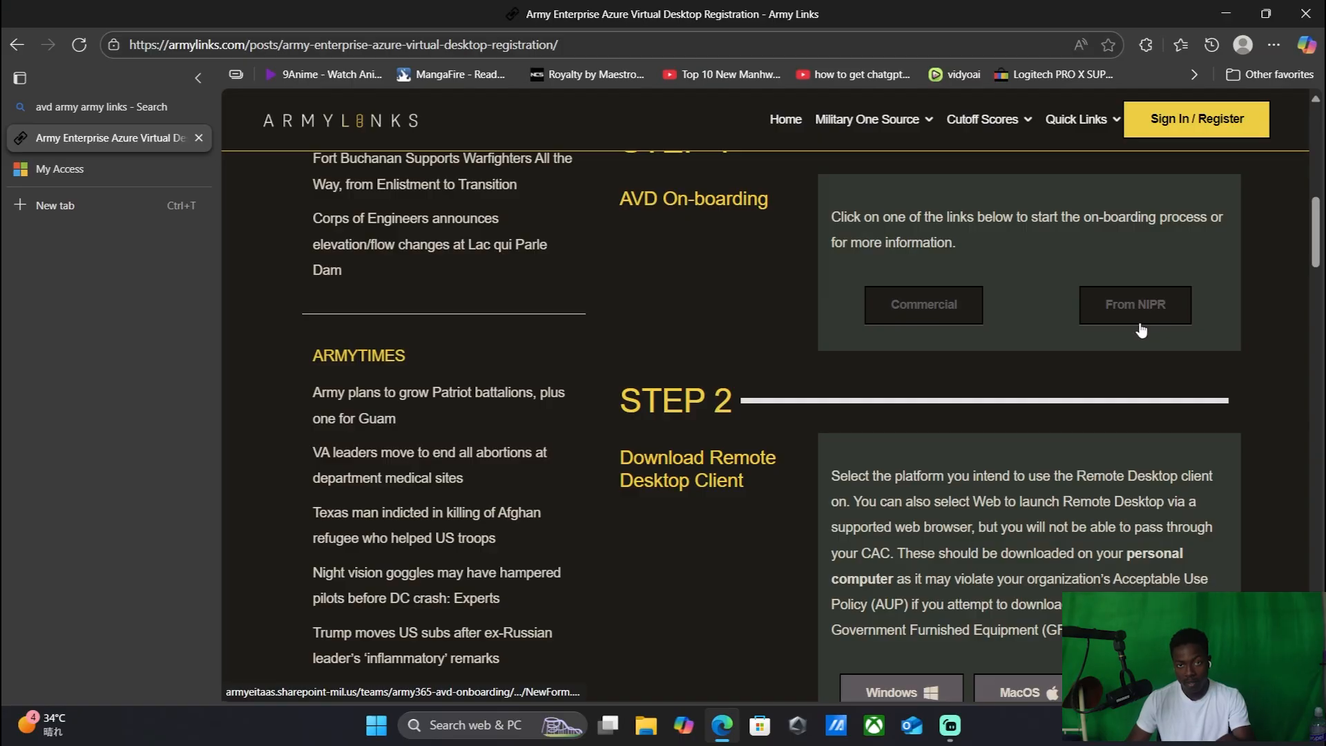
mouse_move(1131, 385)
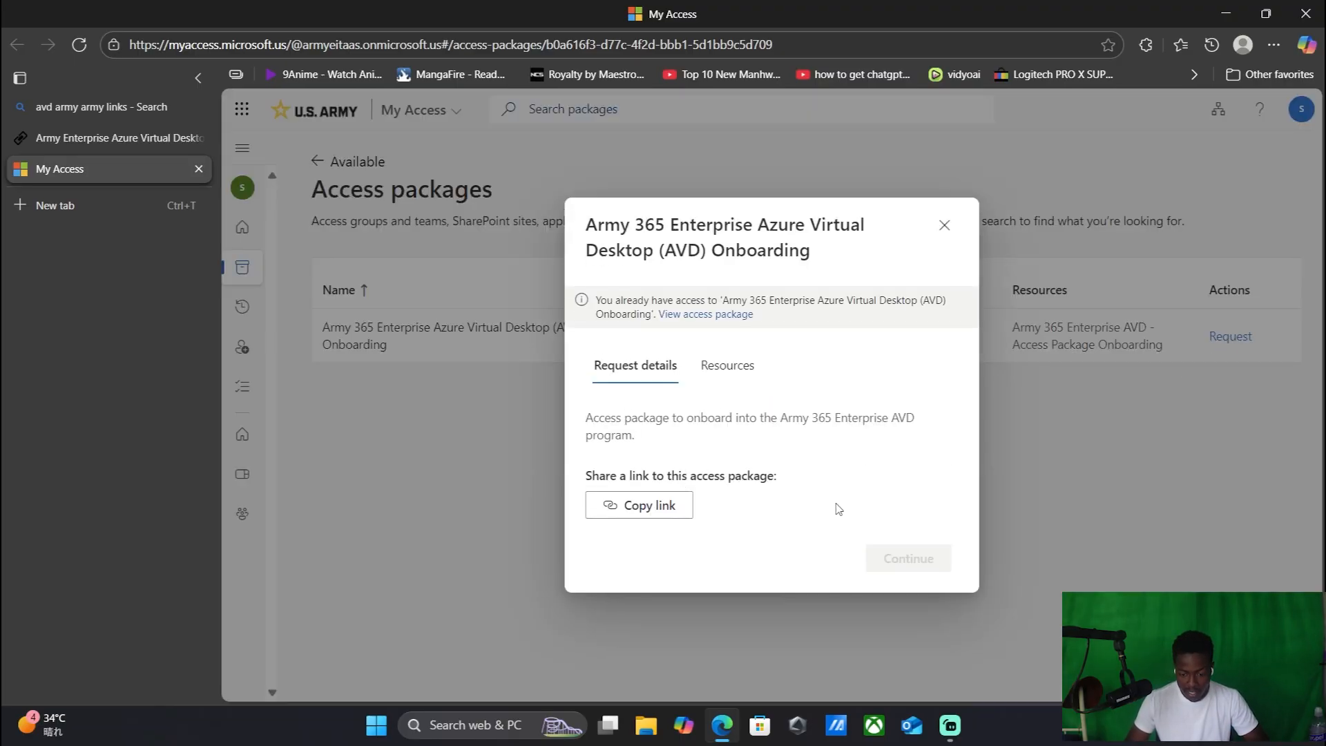
mouse_move(920, 540)
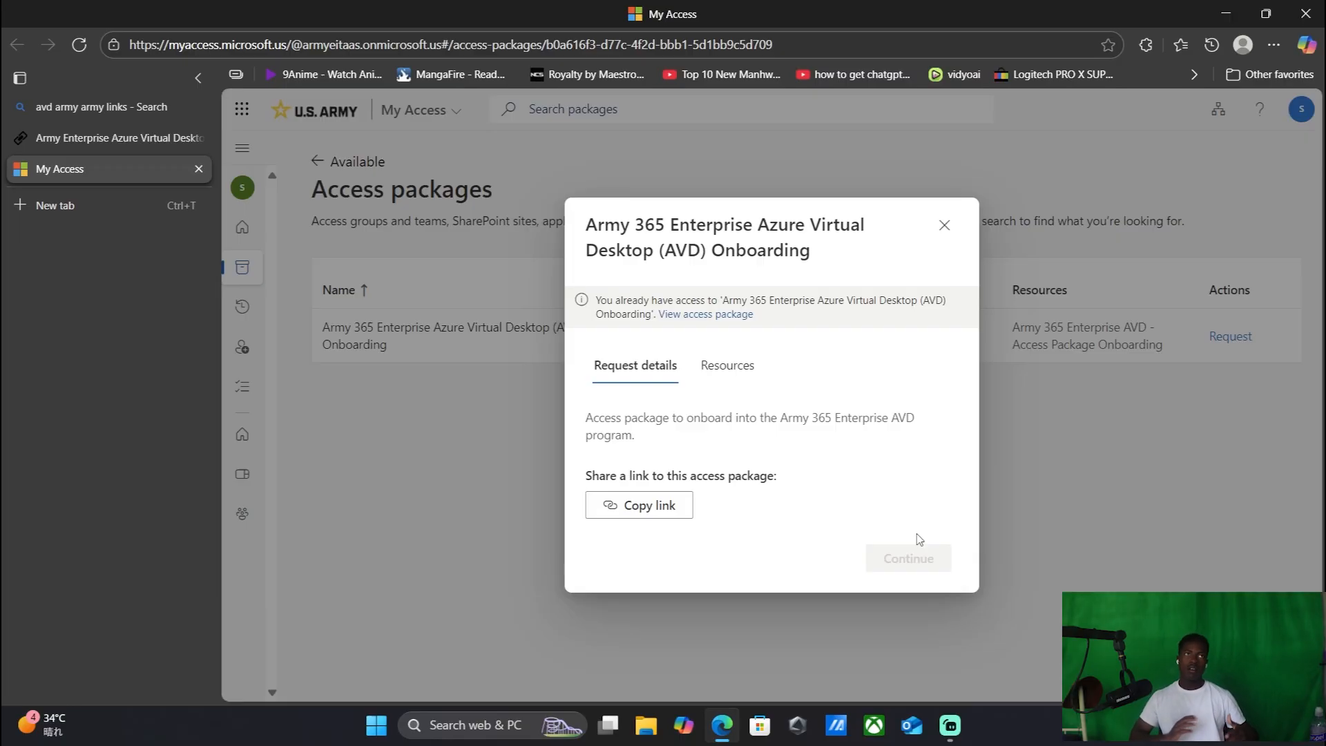
mouse_move(883, 486)
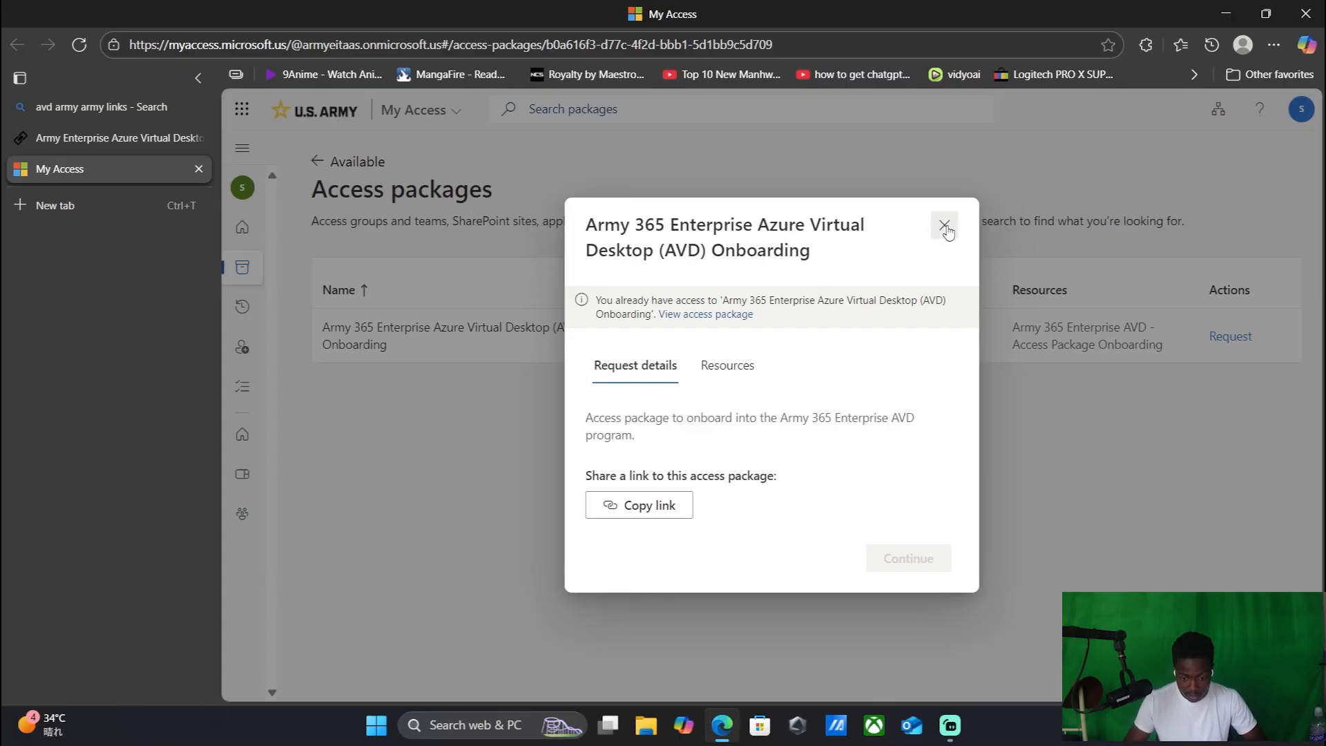
Step: Close the Army 365 Enterprise AVD Onboarding package details after confirming existing access
click(110, 138)
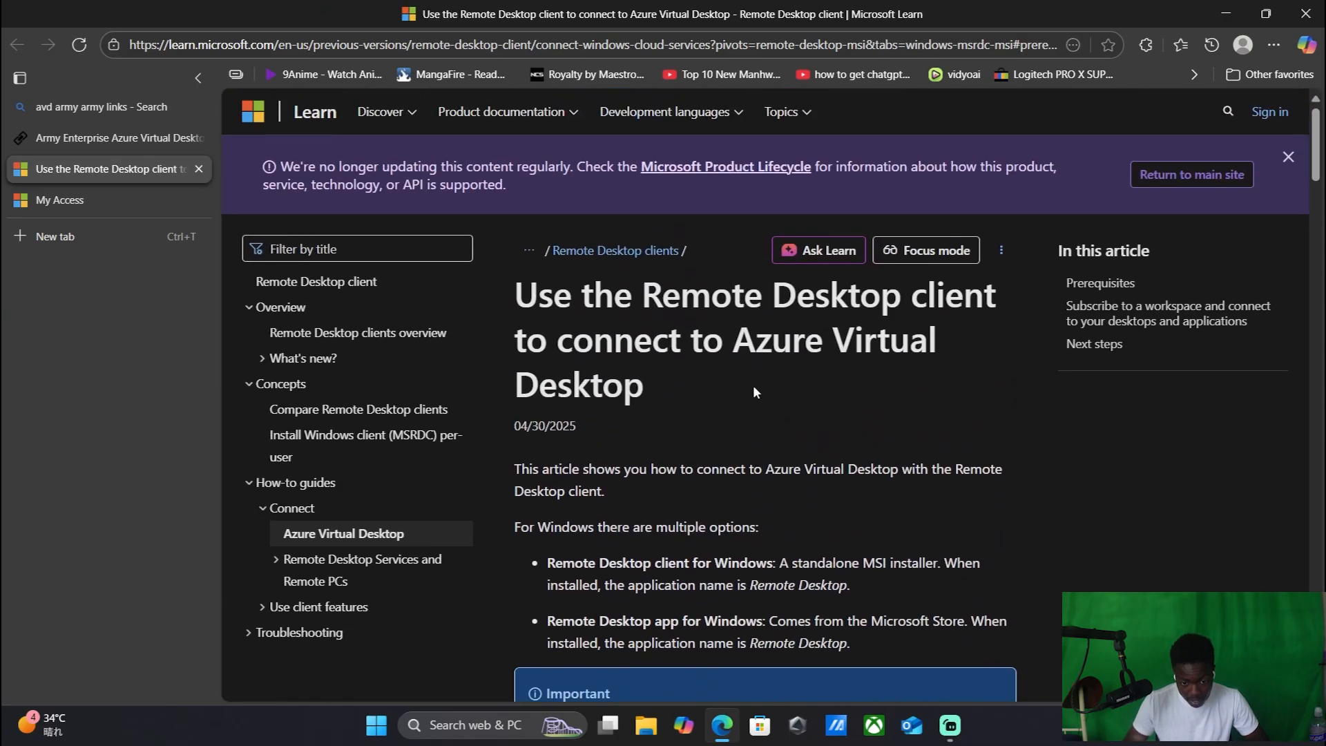
Step: Scroll to 'Download and install the Remote Desktop client for Windows (MSI)'
scroll(down, 3)
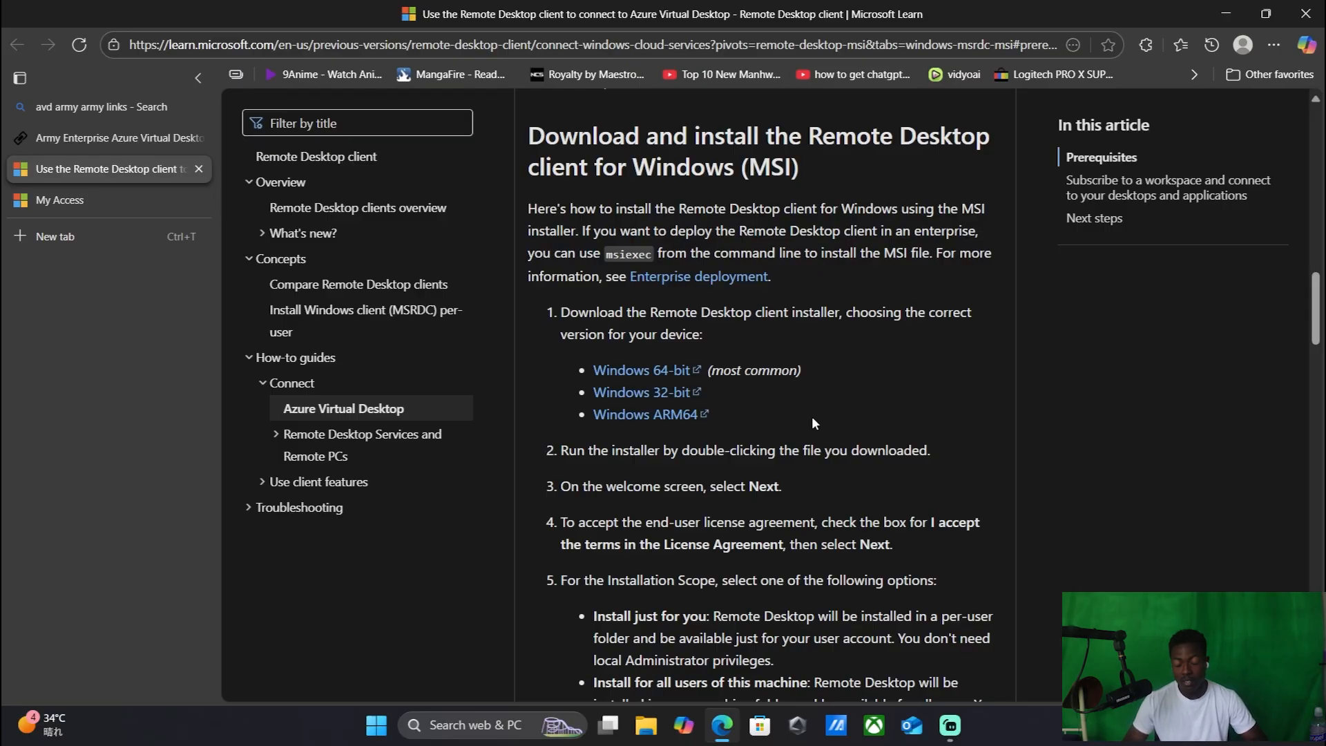
click(929, 732)
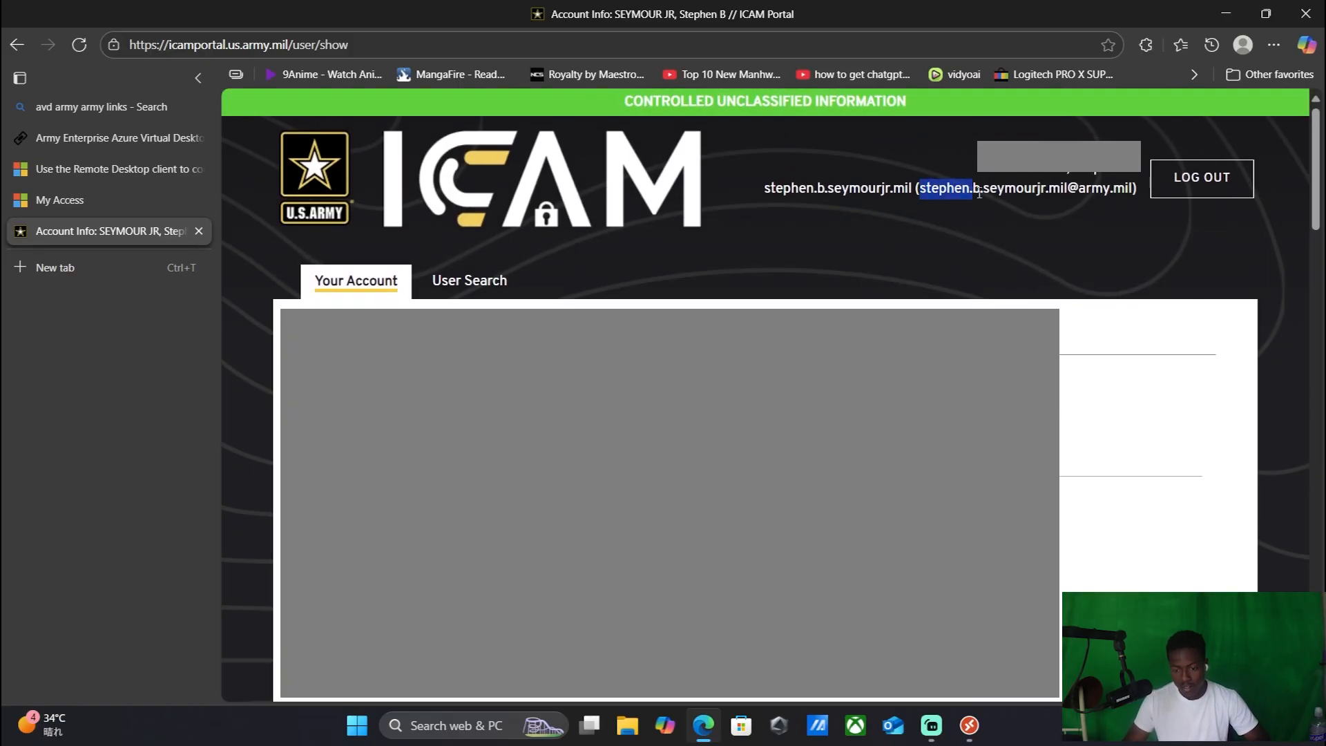
Step: Copy the account's army.mil email address from the ICAM Your Account page
right_click(1027, 188)
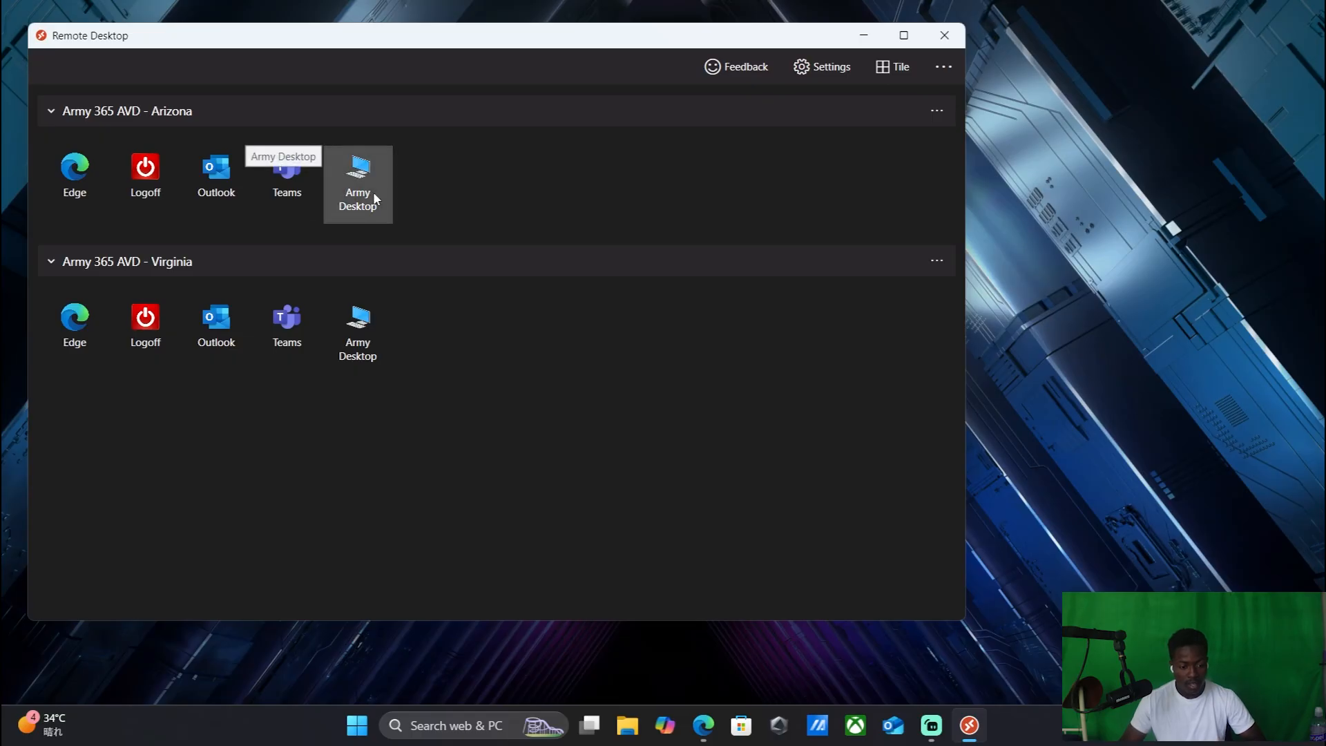
Step: Launch the Army Desktop session under the Army 365 AVD - Arizona workspace
double_click(356, 175)
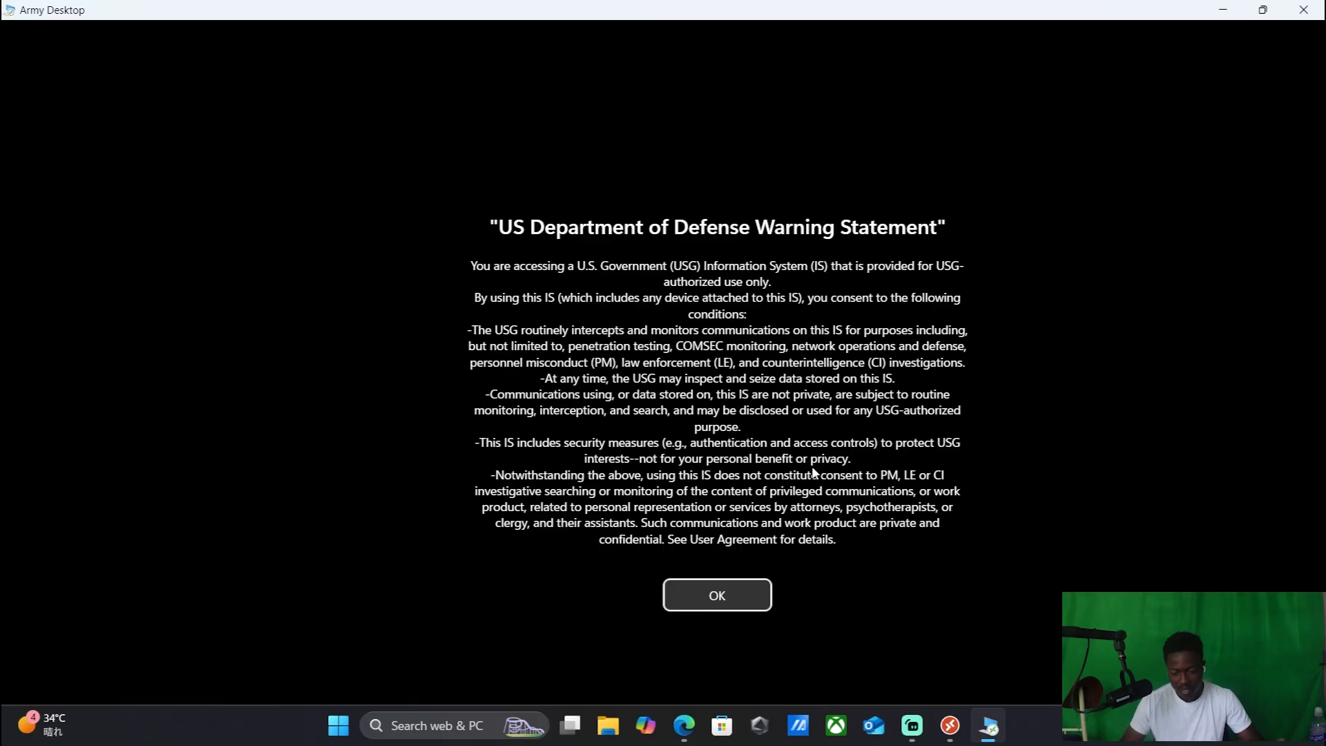